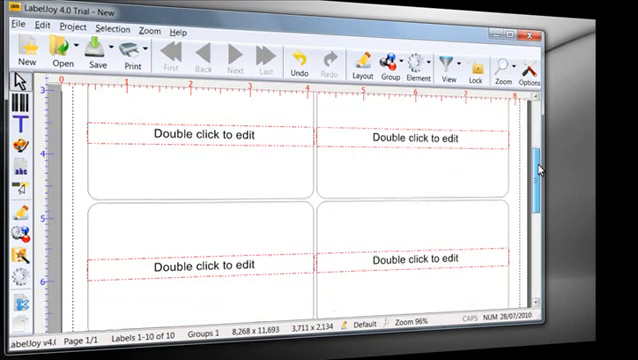
# - Change the label text to read 'Lipstick Set'
pyautogui.scroll(-3)
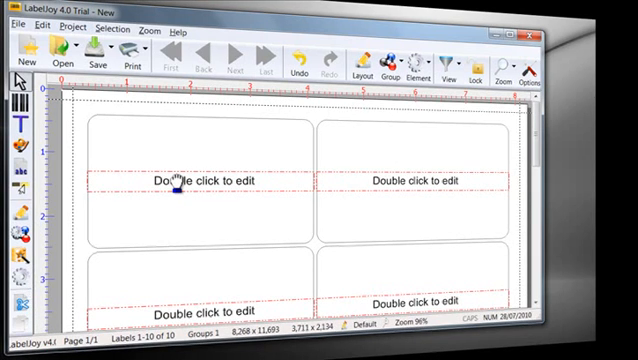
pyautogui.doubleClick(180, 184)
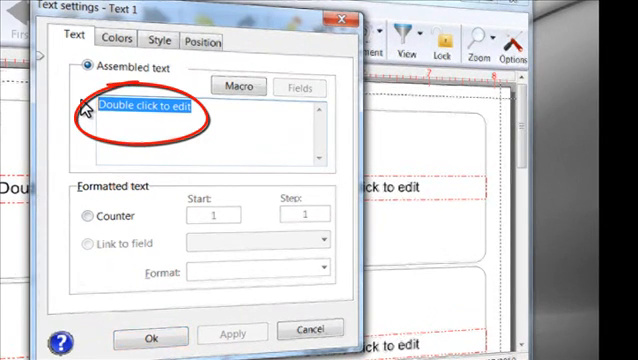
pyautogui.write('Lip')
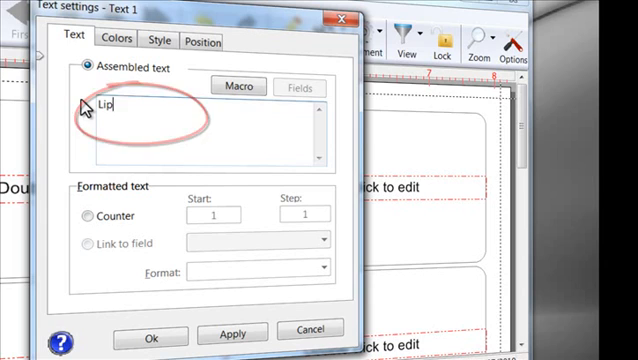
pyautogui.write('stick Set')
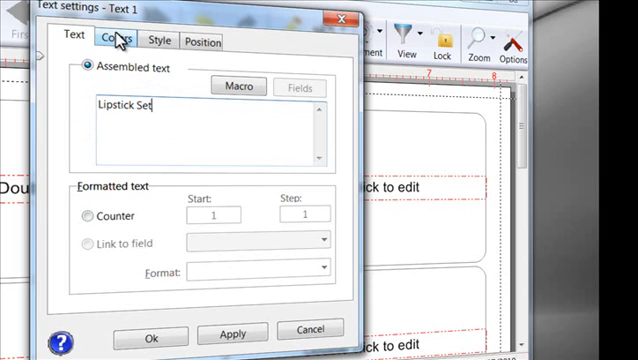
# - Set the text font to Arial 22 pt and apply it to the labels
pyautogui.click(120, 40)
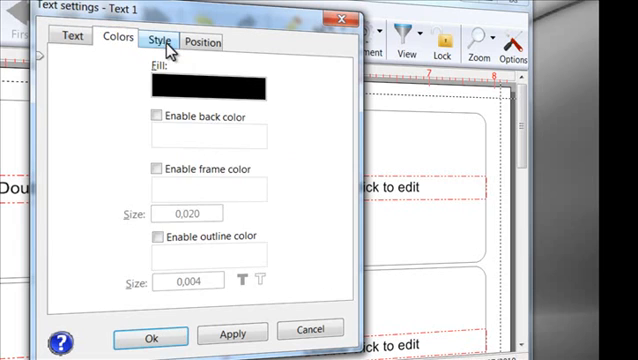
pyautogui.click(156, 40)
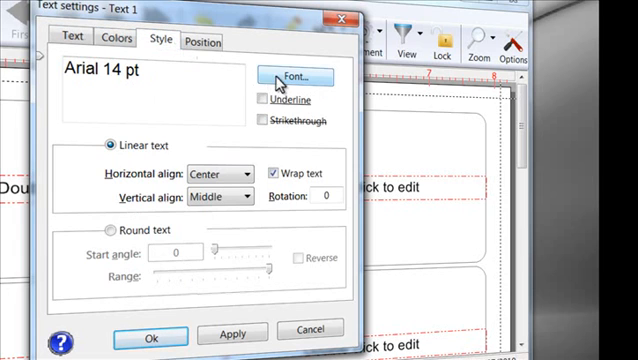
pyautogui.click(296, 76)
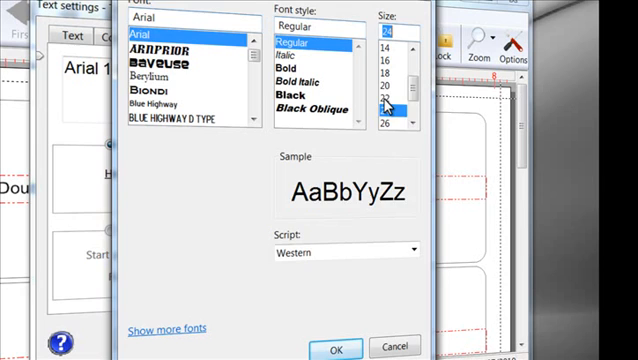
pyautogui.click(336, 348)
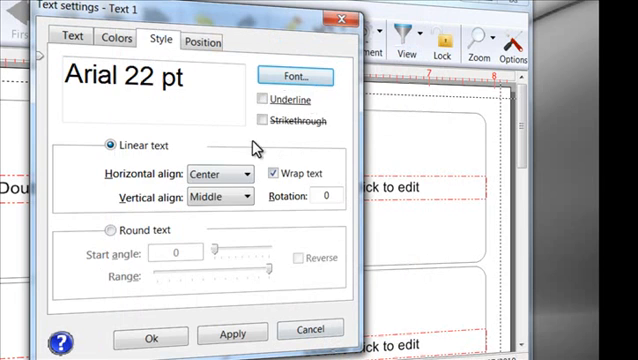
pyautogui.click(204, 40)
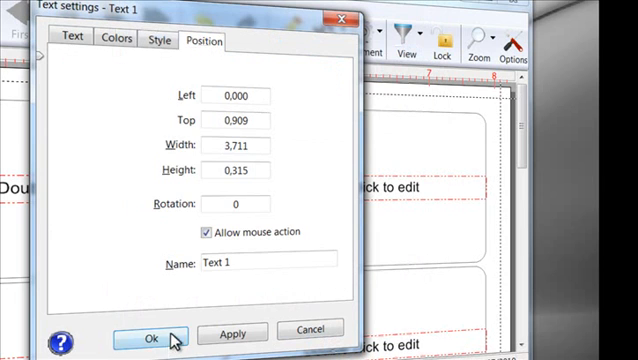
pyautogui.click(152, 338)
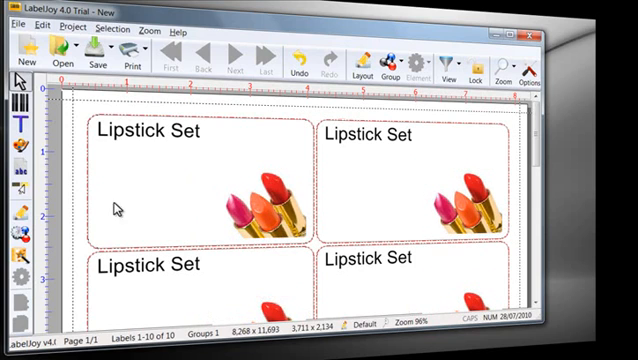
pyautogui.moveTo(18, 106)
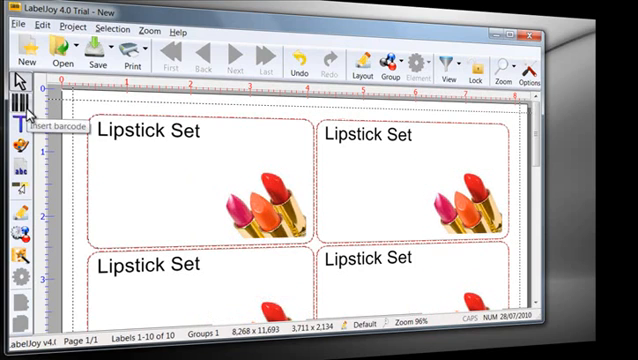